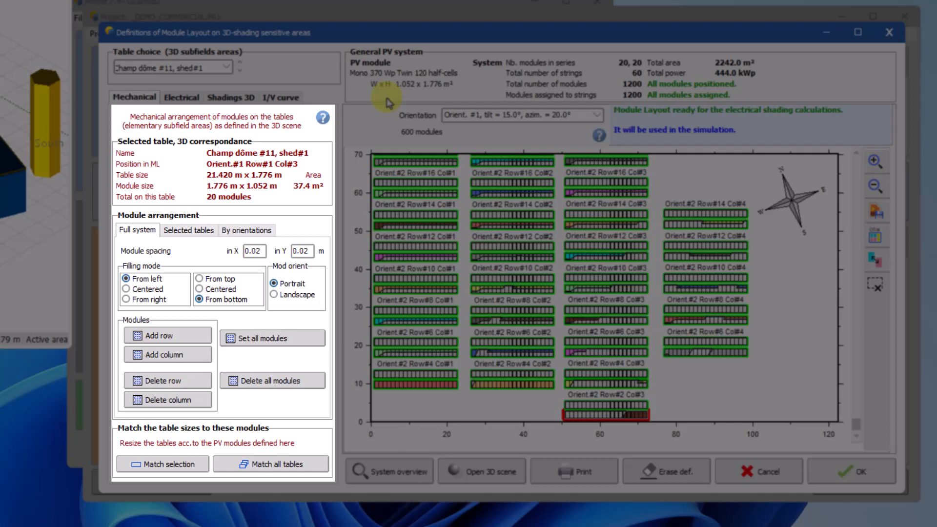
Choose string S1 in the Strings attribution list.
click(137, 230)
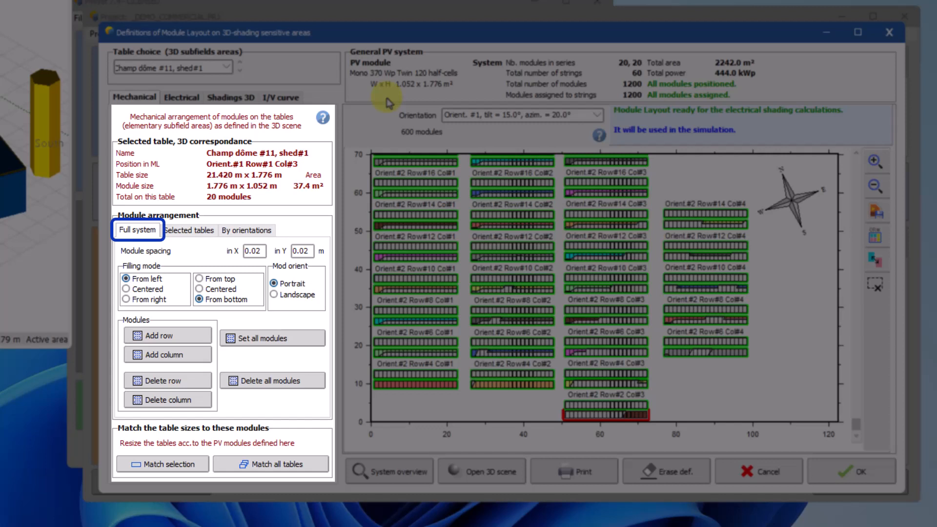
click(189, 230)
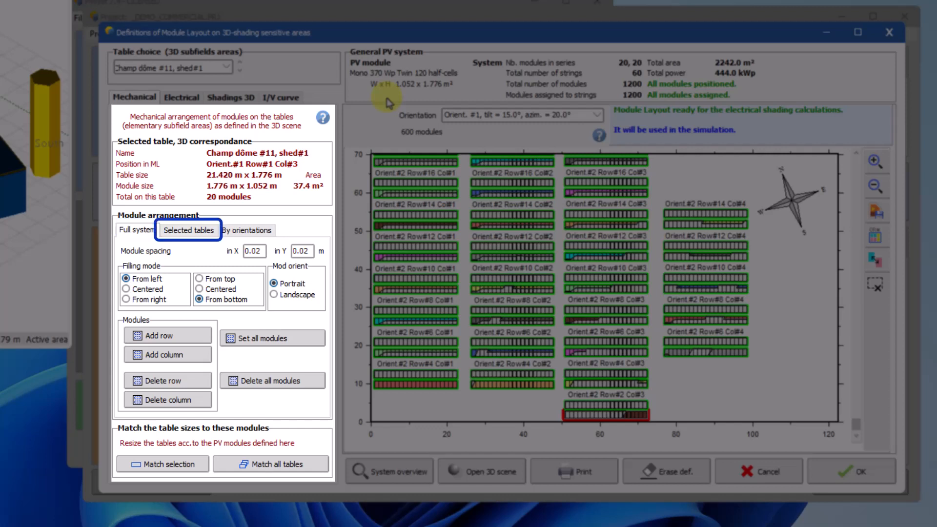
click(247, 230)
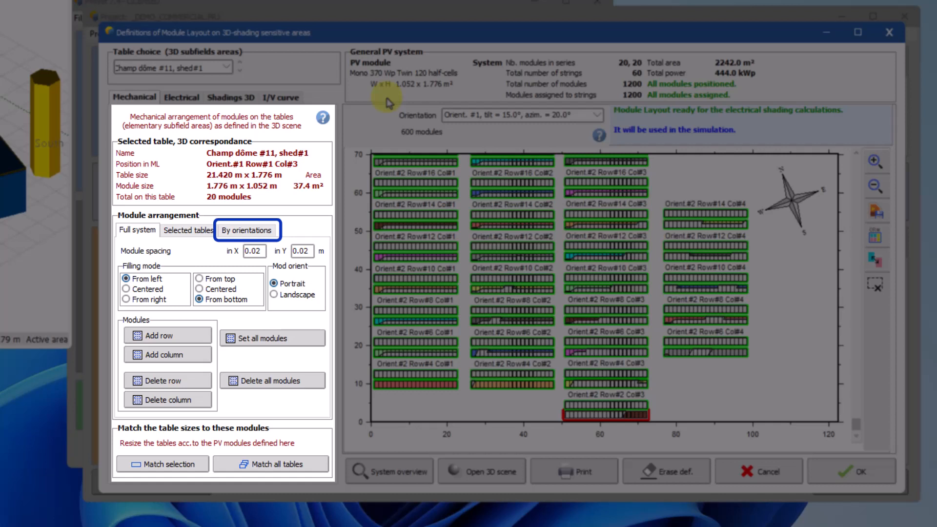
click(137, 229)
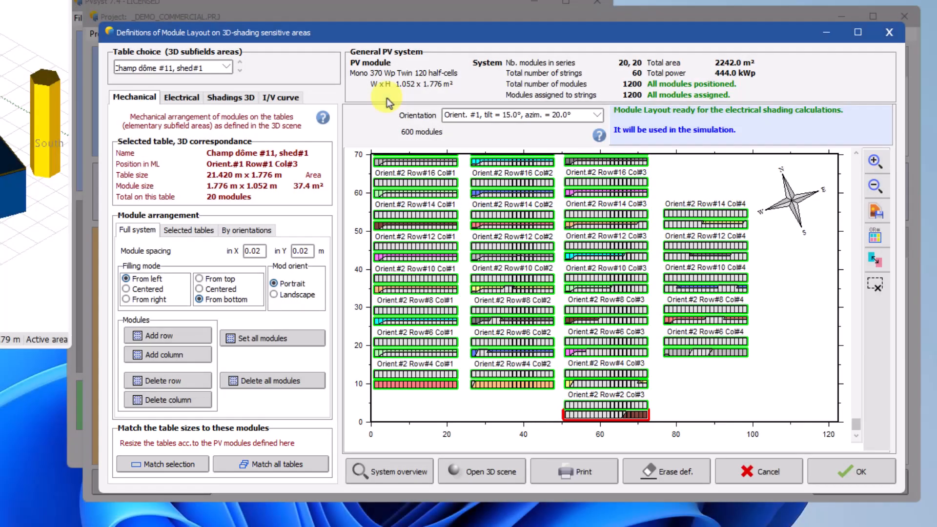
click(181, 97)
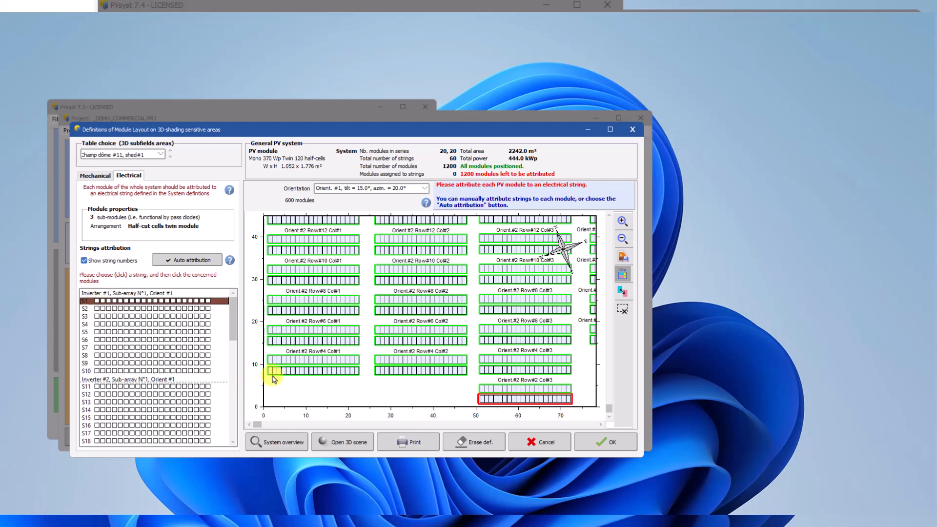
Attribute all 20 modules of table Row#4 Col#1 to string S1.
click(275, 371)
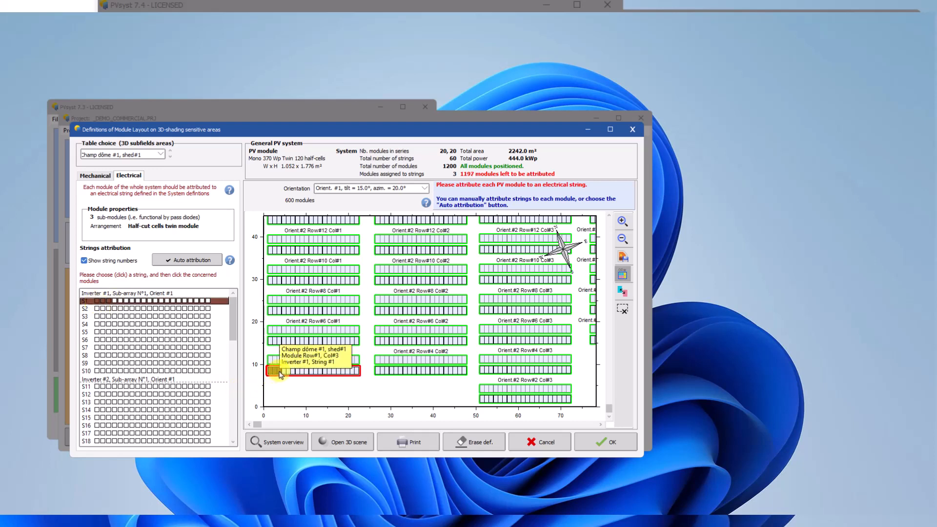
click(346, 373)
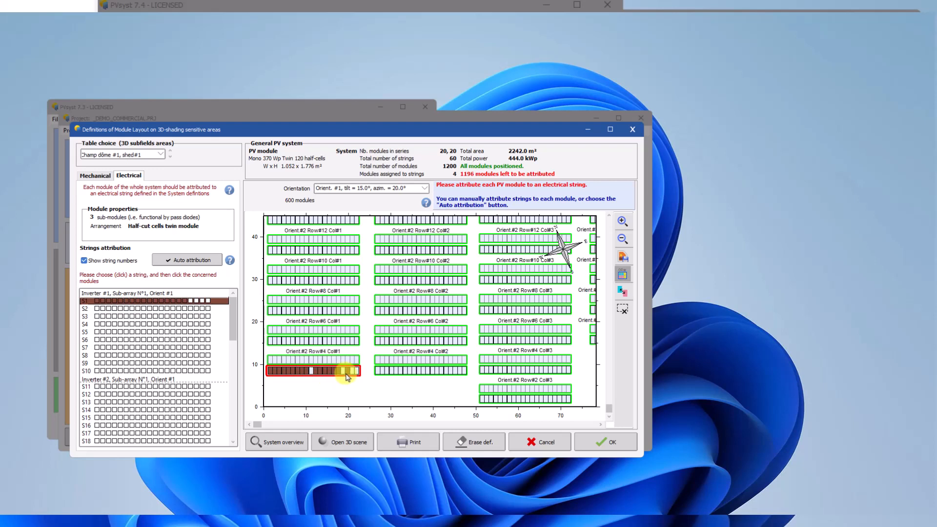
click(311, 371)
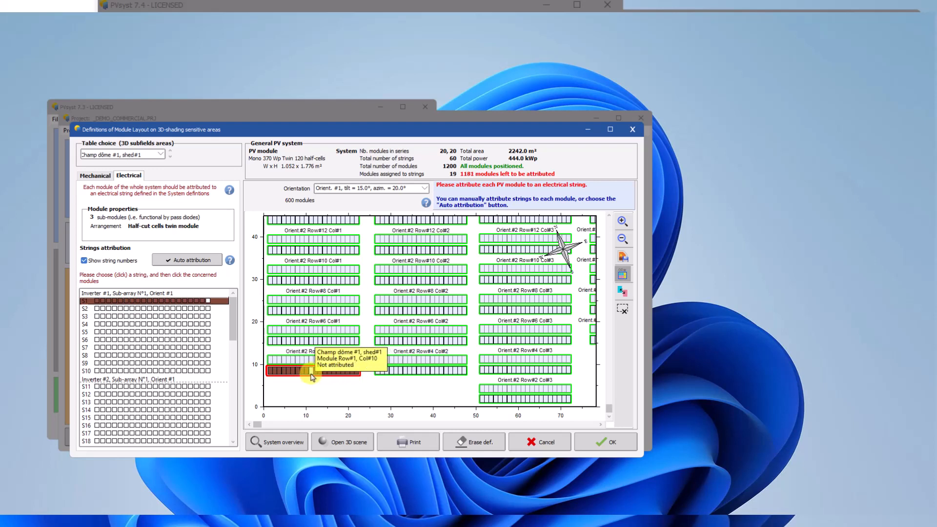
click(370, 371)
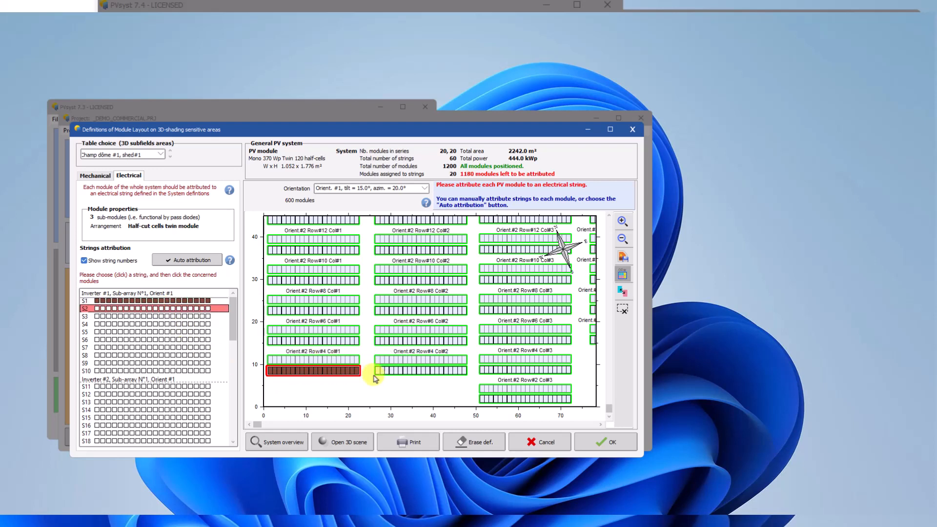
Attribute the Row#4 Col#2 modules to string S2, leaving 1160 modules unassigned.
click(378, 370)
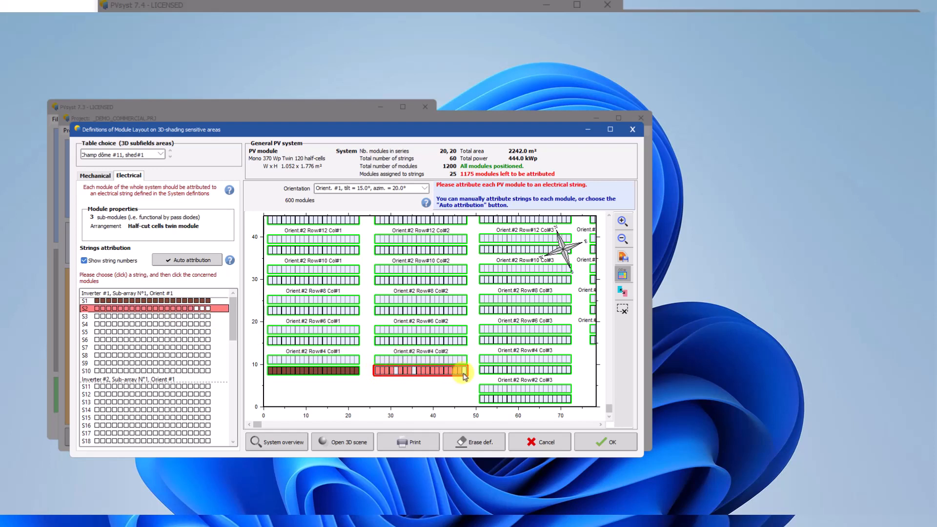
click(415, 373)
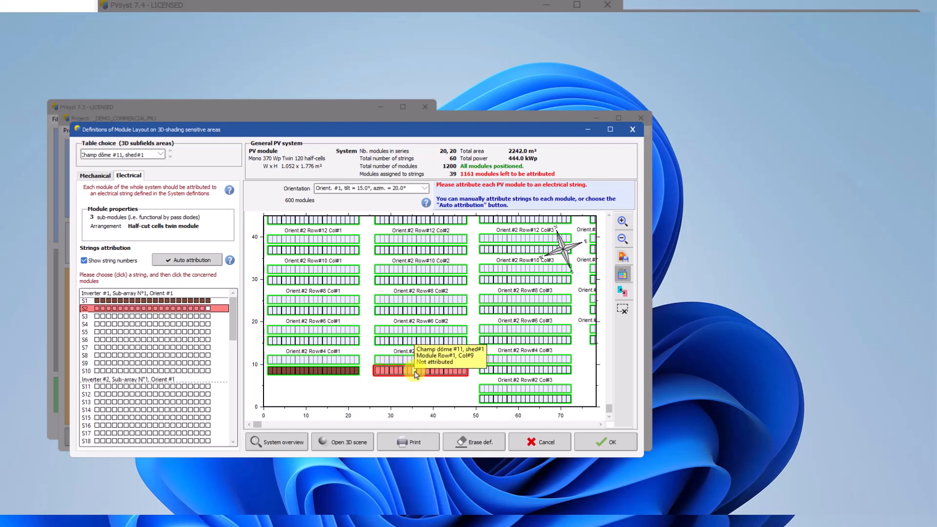
click(415, 371)
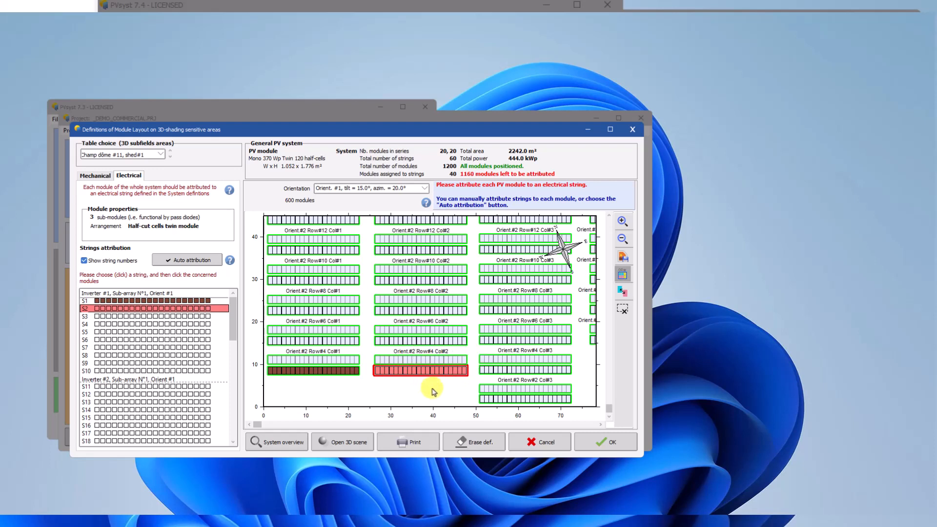